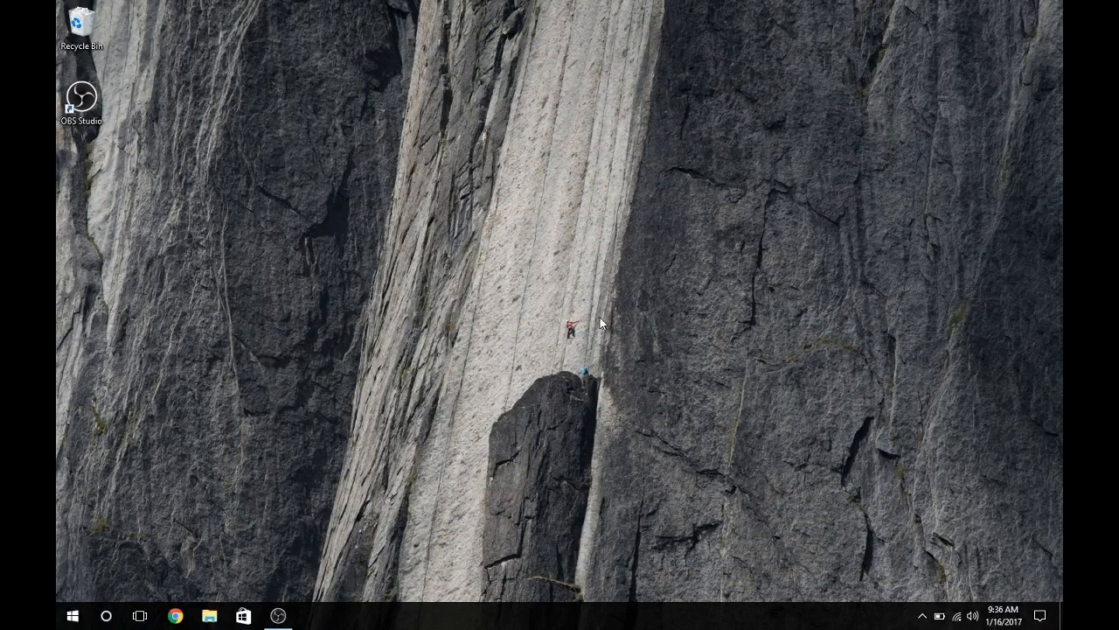
Search 'cmd' from Start and launch Command Prompt as administrator.
{"action": "left_click", "coordinate": [74, 616]}
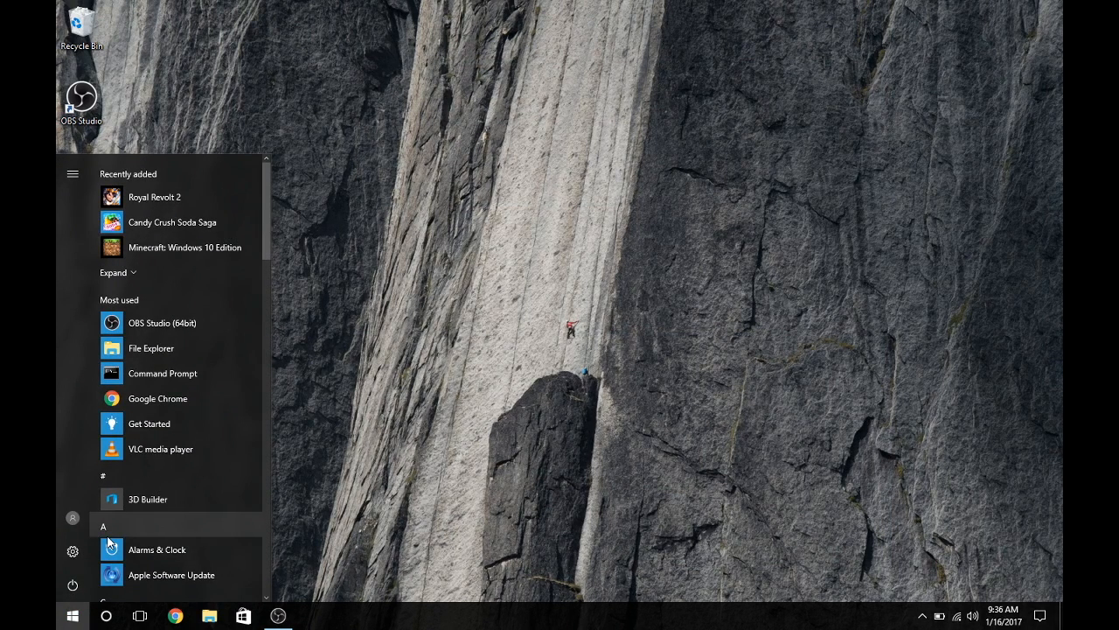
{"action": "type", "text": "c"}
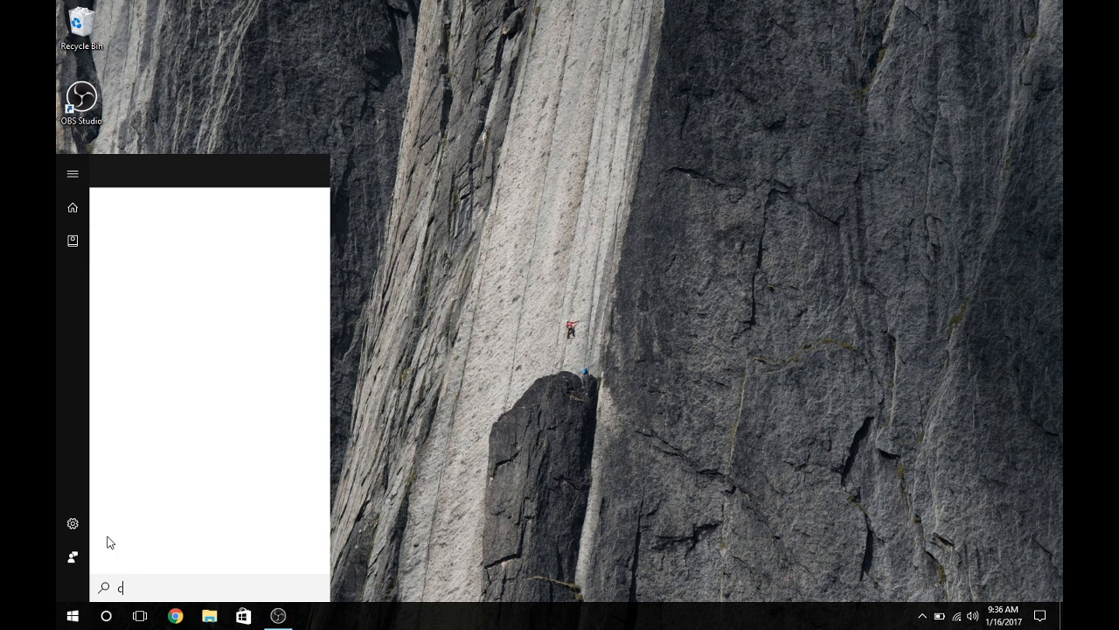
{"action": "type", "text": "md"}
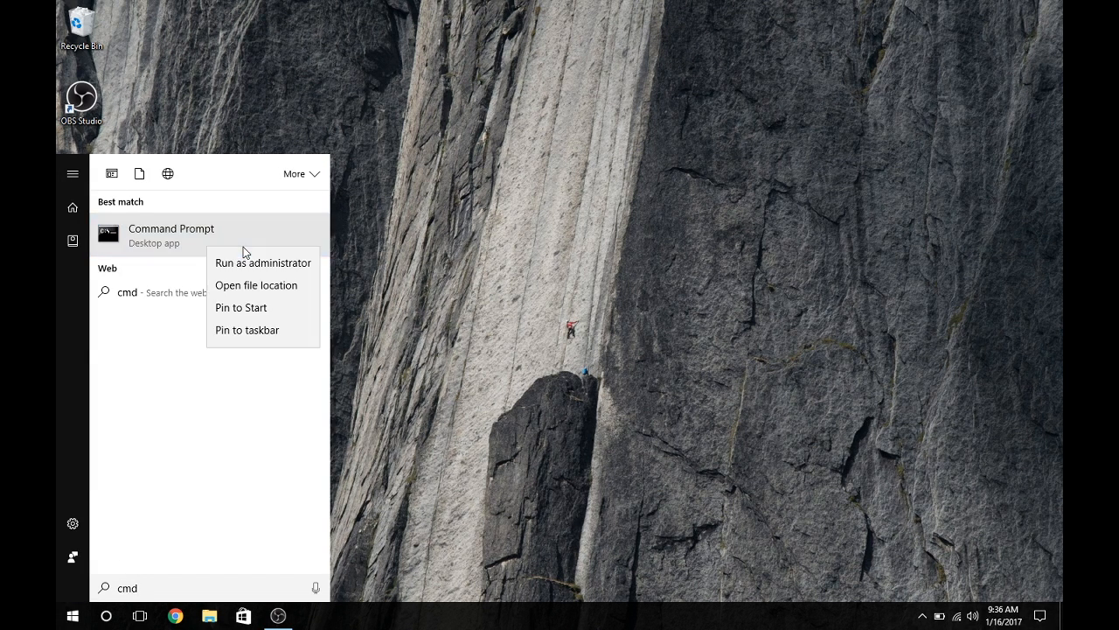
{"action": "mouse_move", "coordinate": [262, 263]}
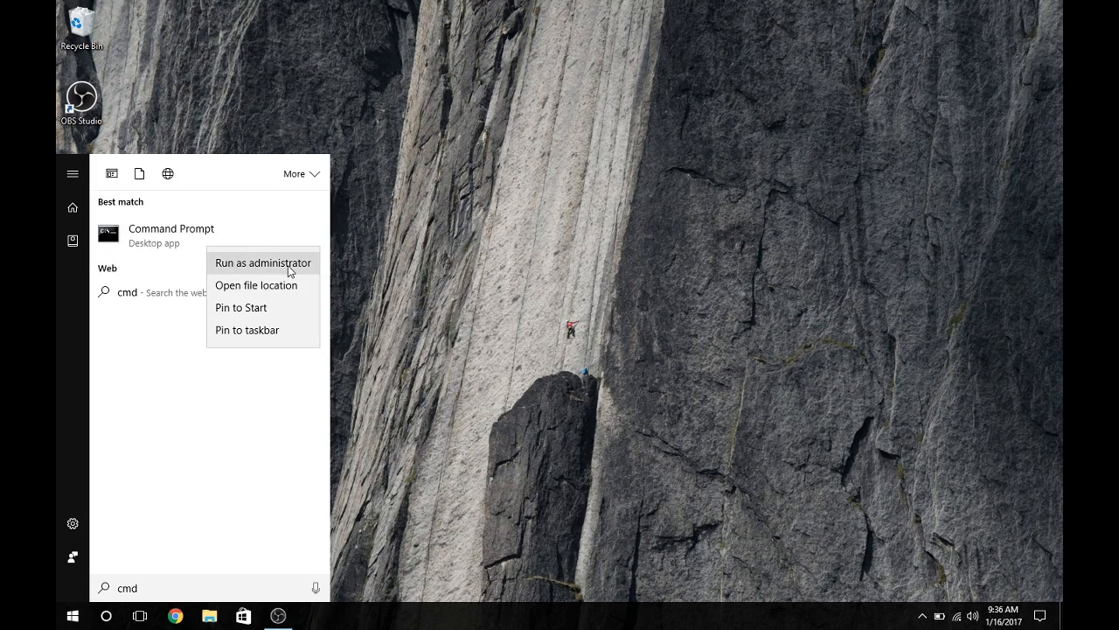
{"action": "left_click", "coordinate": [262, 263]}
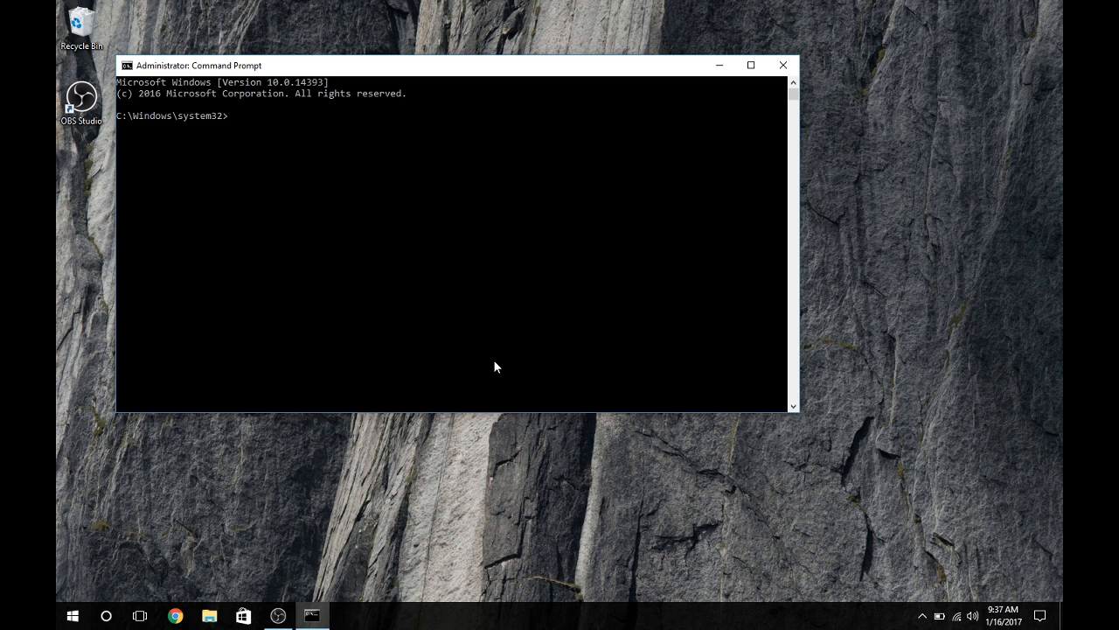
Run 'ipconfig release', which prints usage help, and begin the netsh command.
{"action": "type", "text": "ip"}
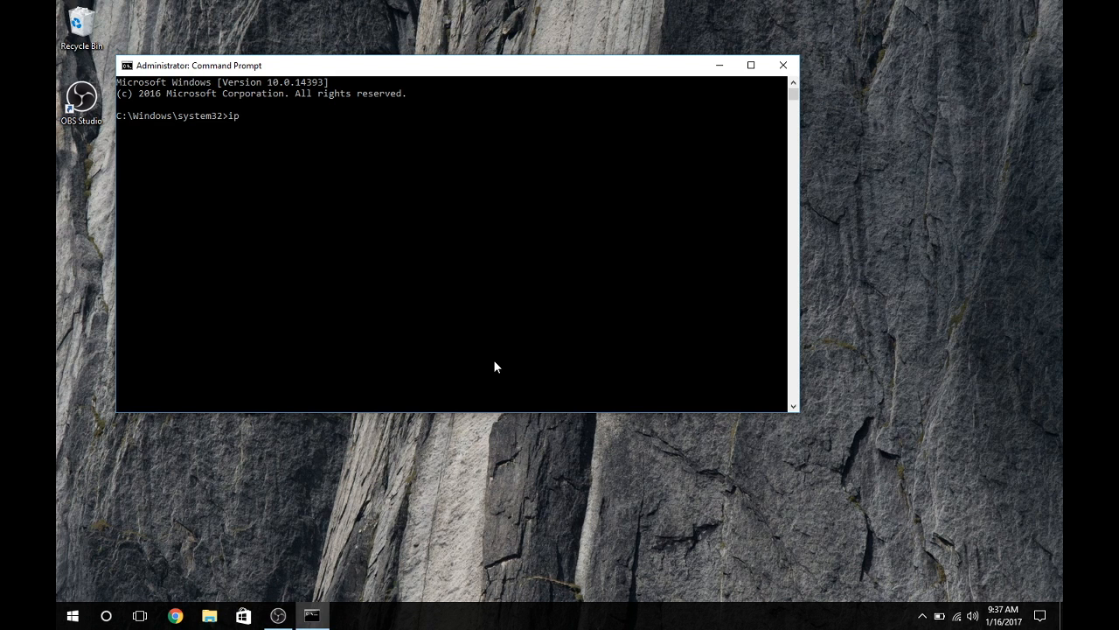
{"action": "type", "text": "config relea"}
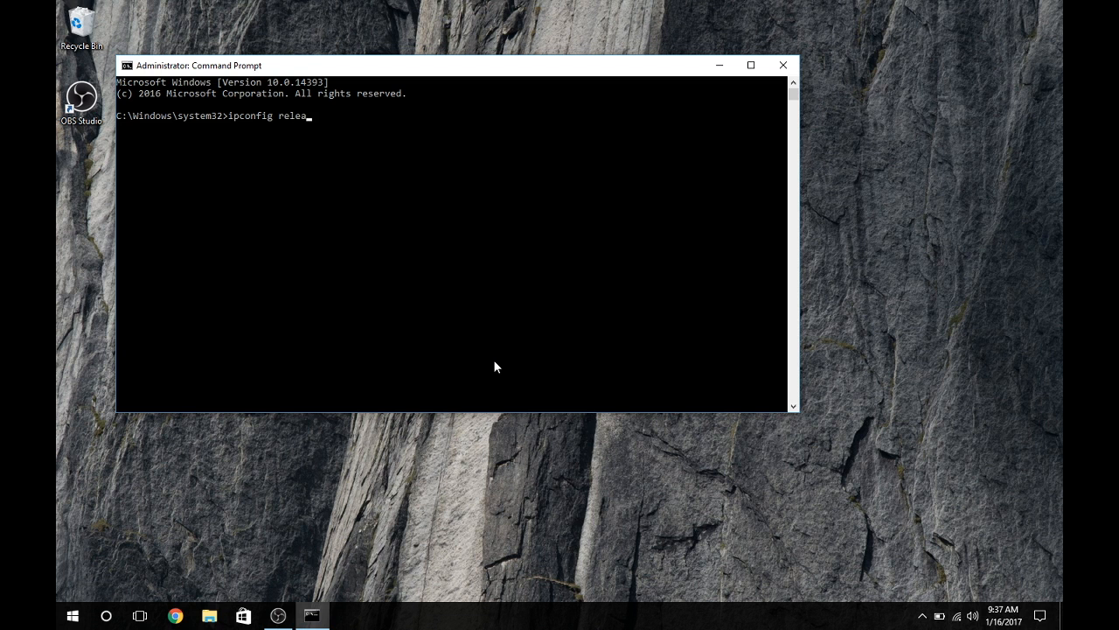
{"action": "key", "text": "Return"}
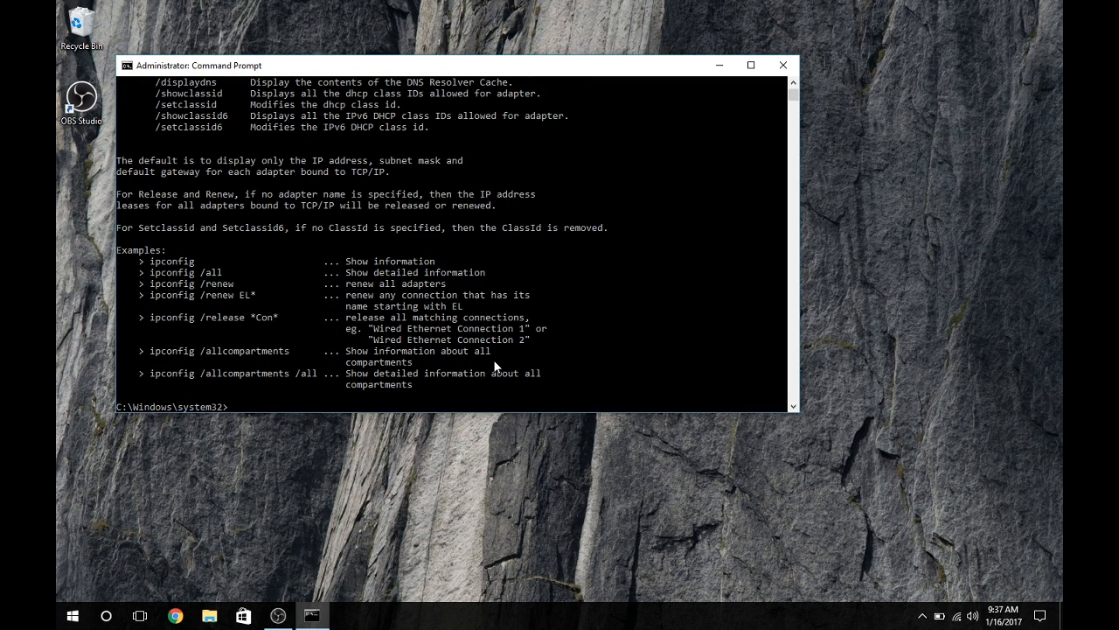
{"action": "type", "text": "netsh"}
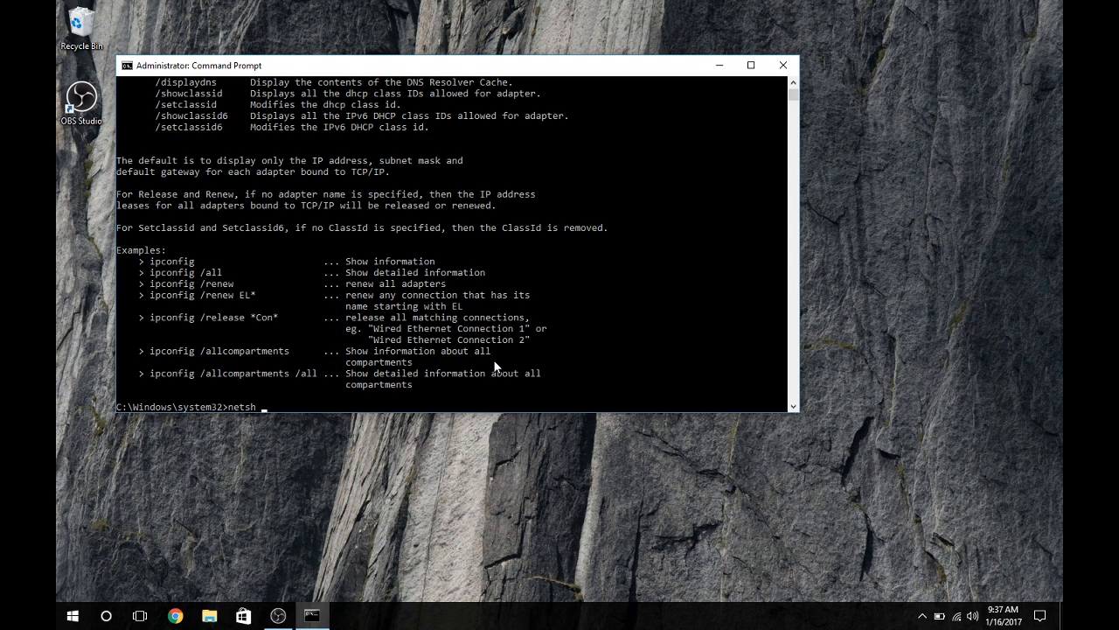
Run 'netsh winsock reset' and then 'netsh int ipv4 reset'.
{"action": "type", "text": "winsock reset"}
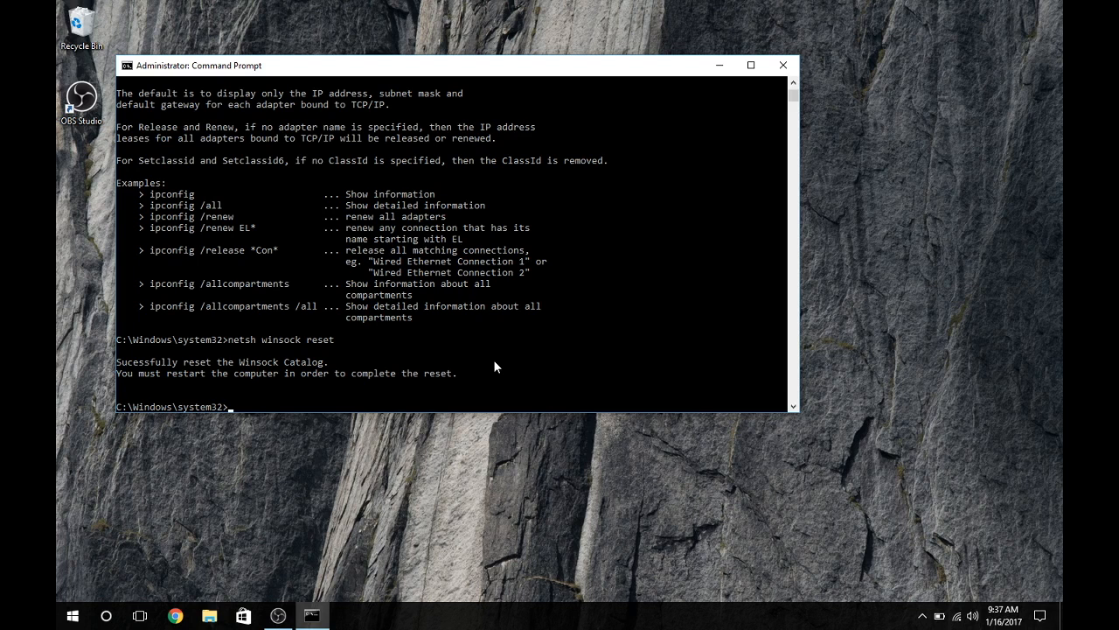
{"action": "type", "text": "netsh"}
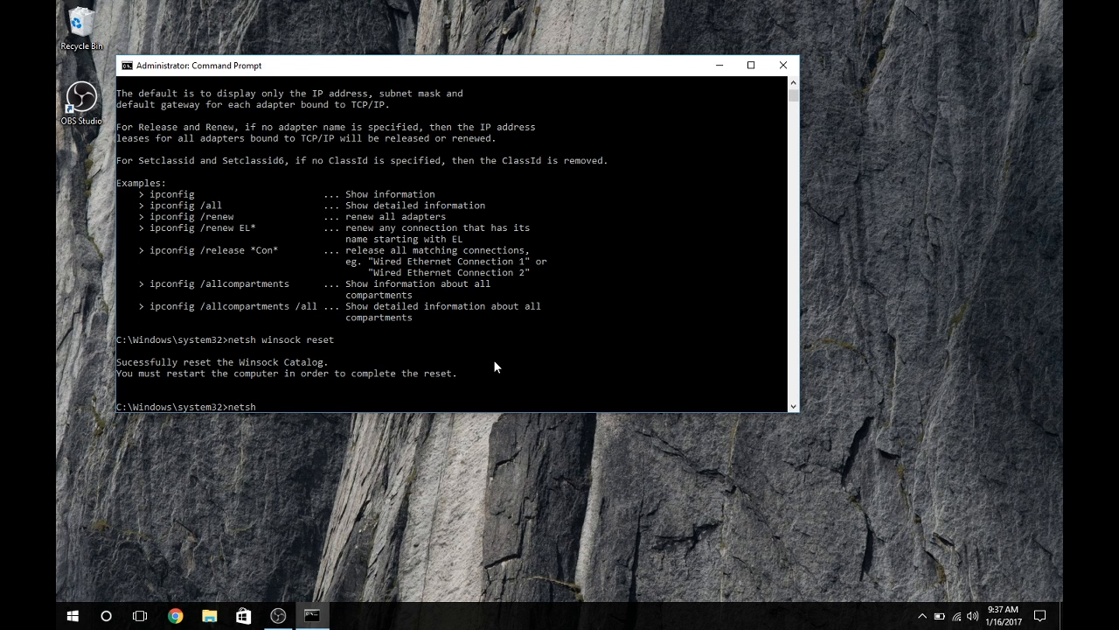
{"action": "type", "text": "int ipv4"}
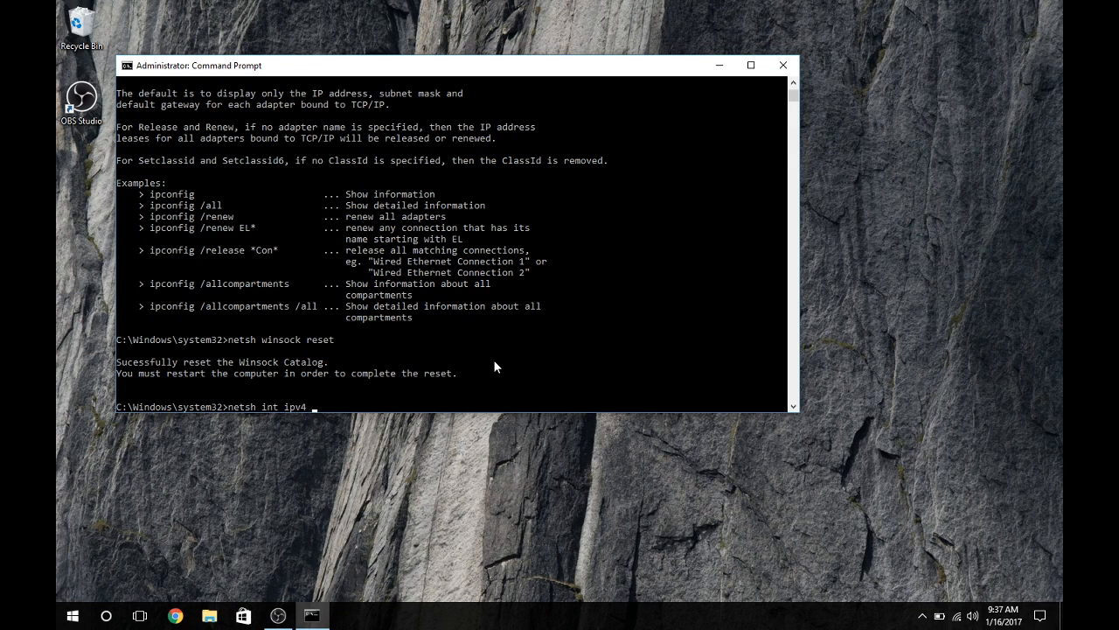
{"action": "key", "text": "Return"}
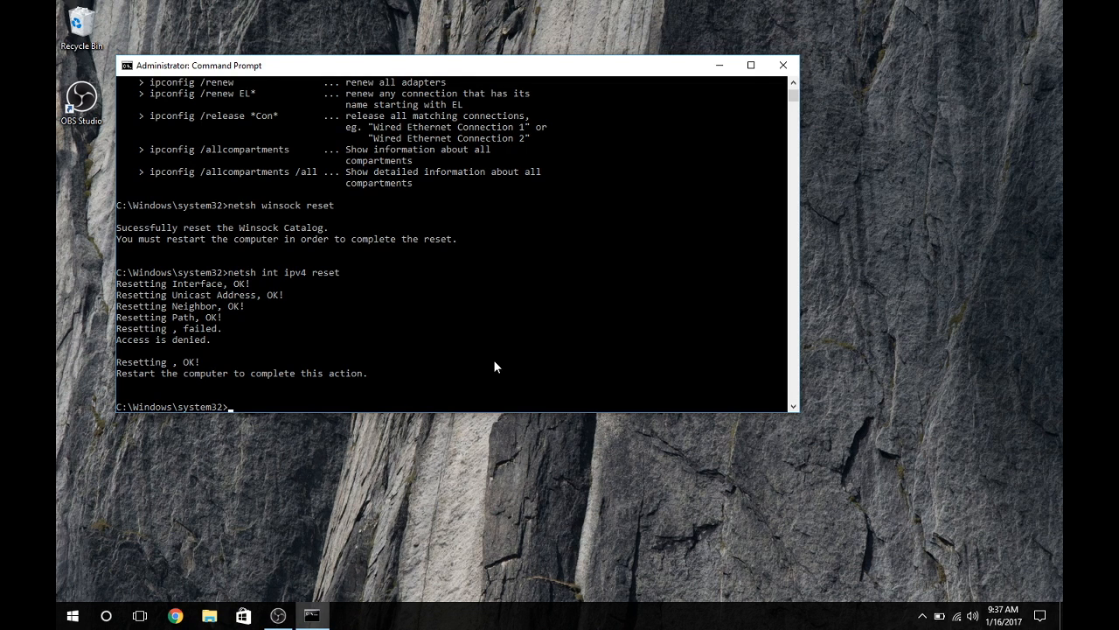
Run 'ipconfig renew' and close the administrator Command Prompt window.
{"action": "type", "text": "ipcon"}
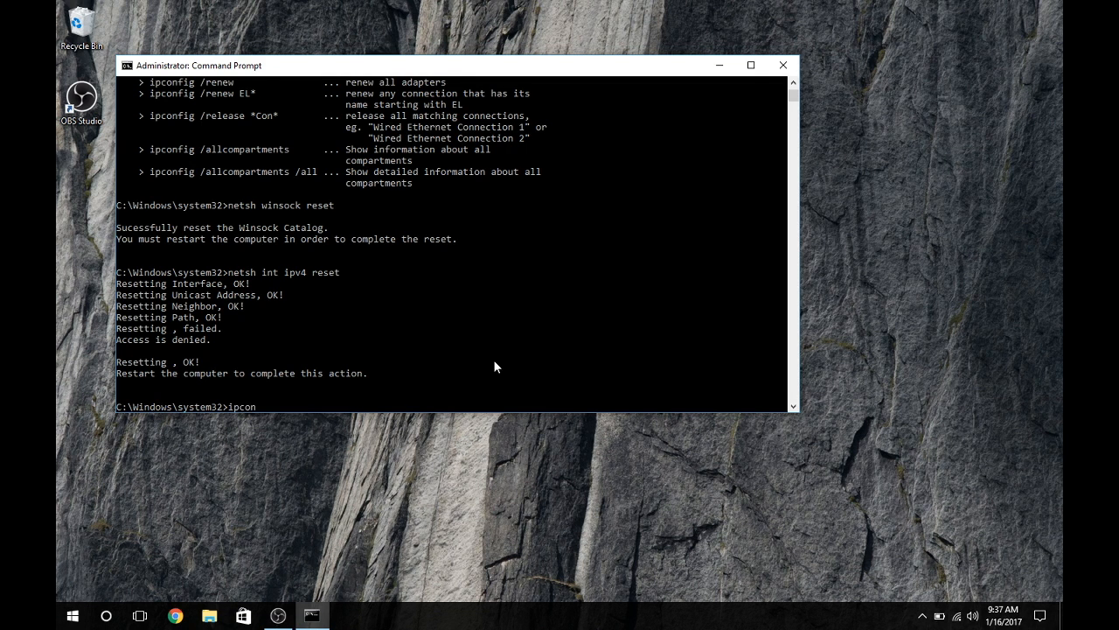
{"action": "type", "text": "fig"}
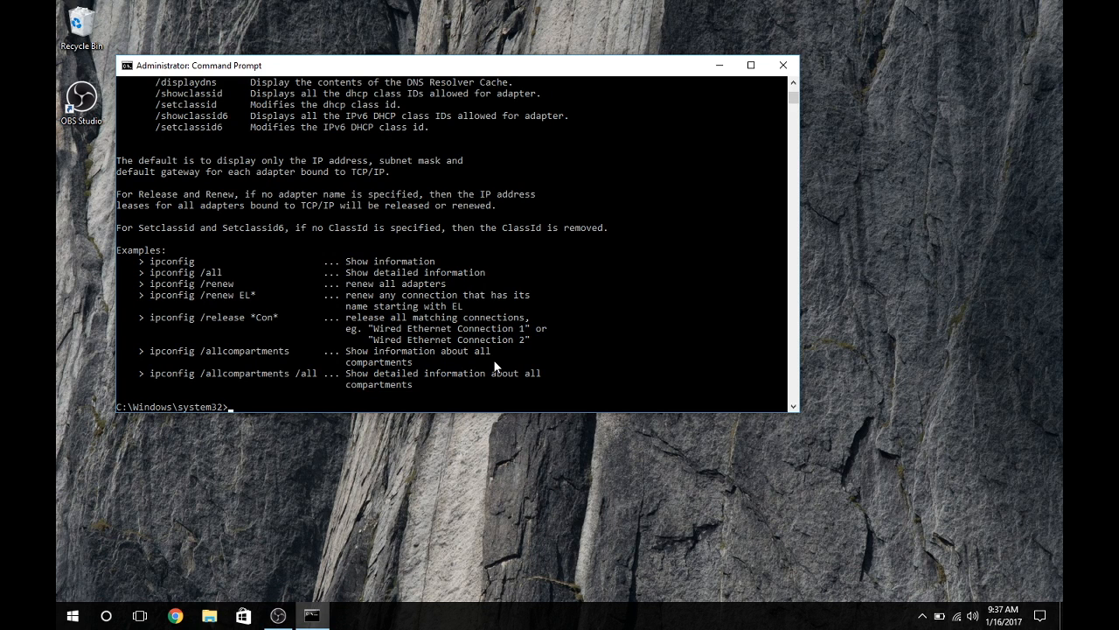
{"action": "mouse_move", "coordinate": [783, 65]}
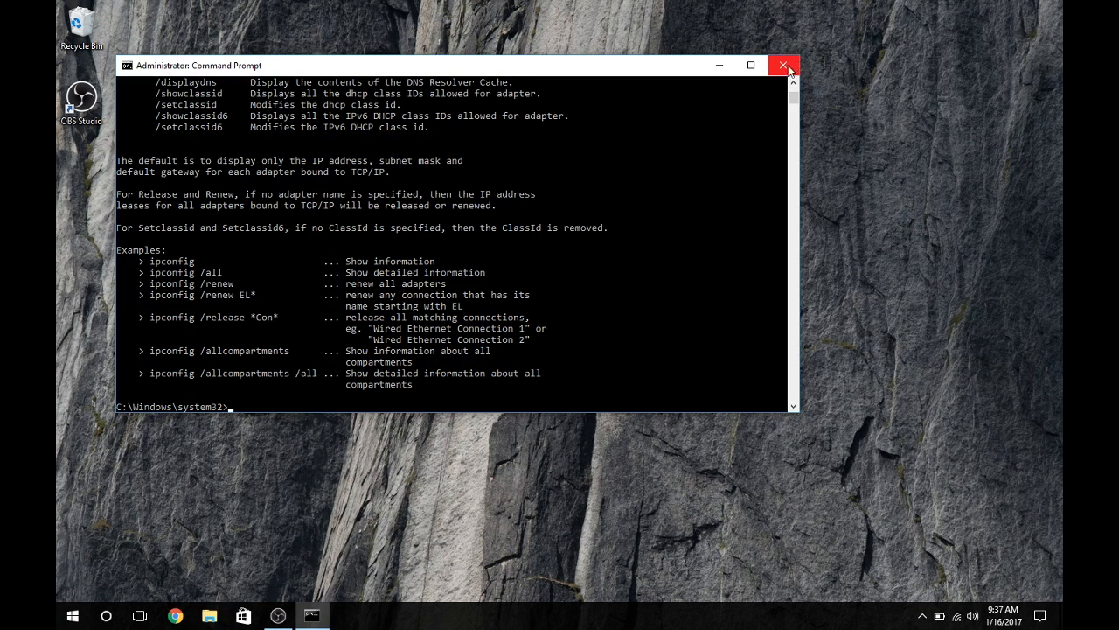
{"action": "mouse_move", "coordinate": [784, 66]}
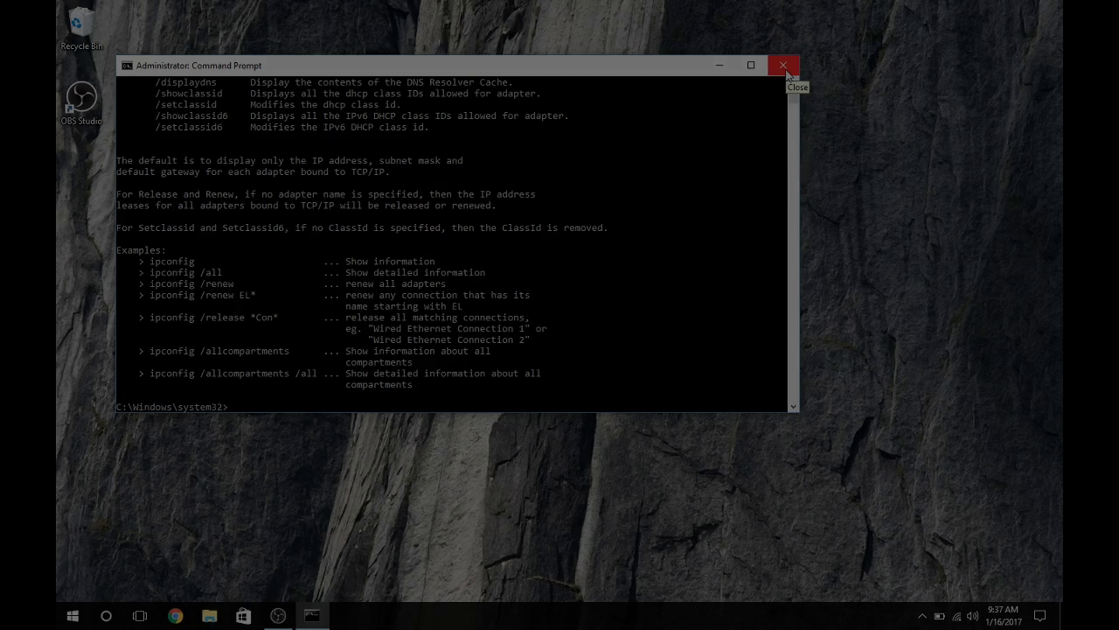
{"action": "left_click", "coordinate": [783, 64]}
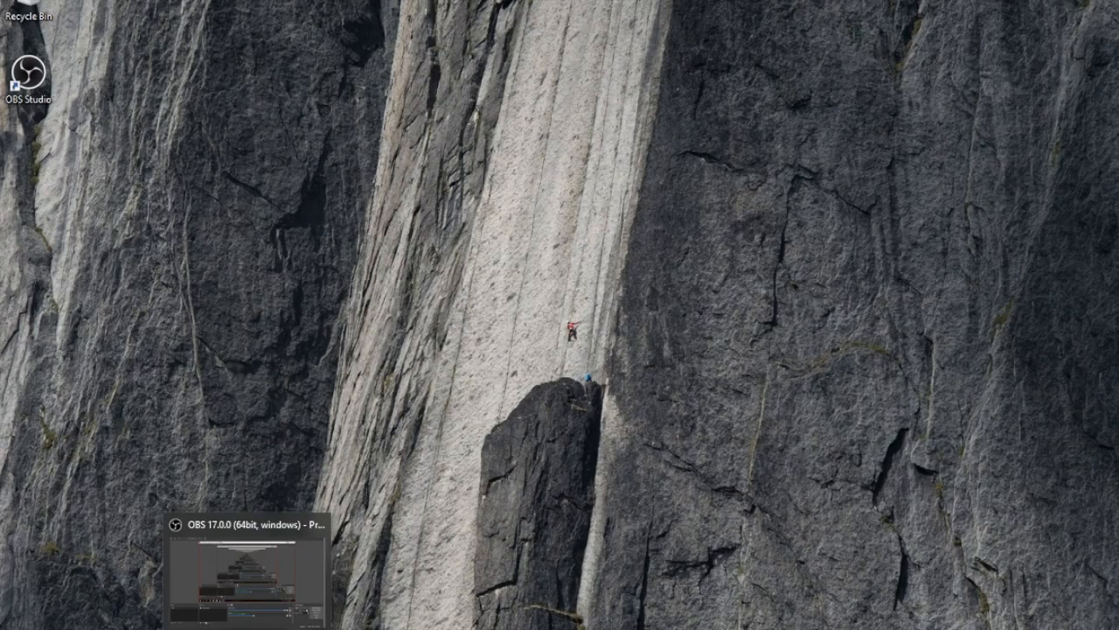